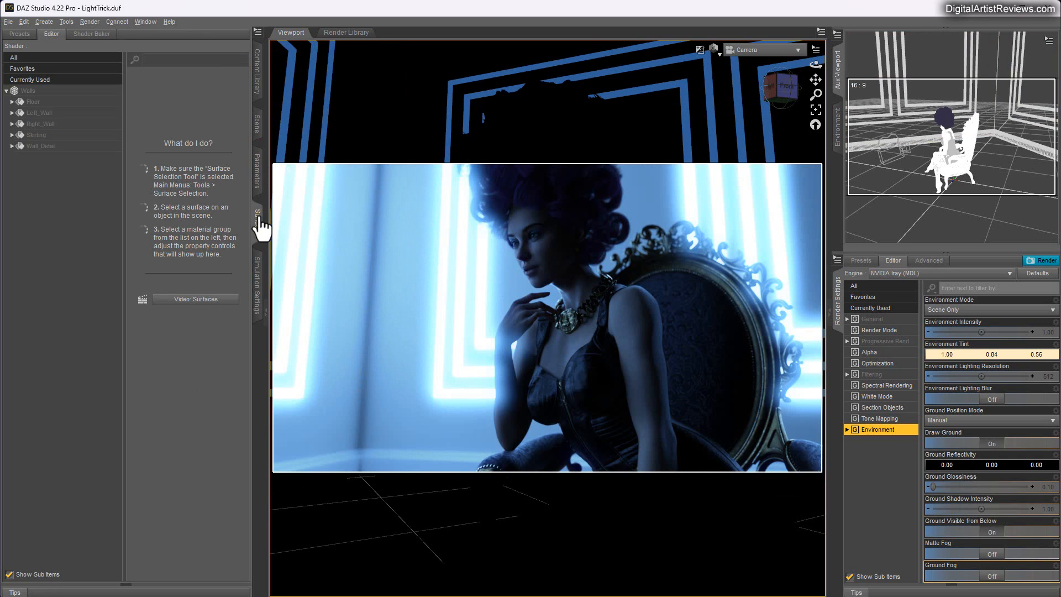
Step: Review the Wall_Detail material's emission settings, then return to the Scene node list
click(42, 146)
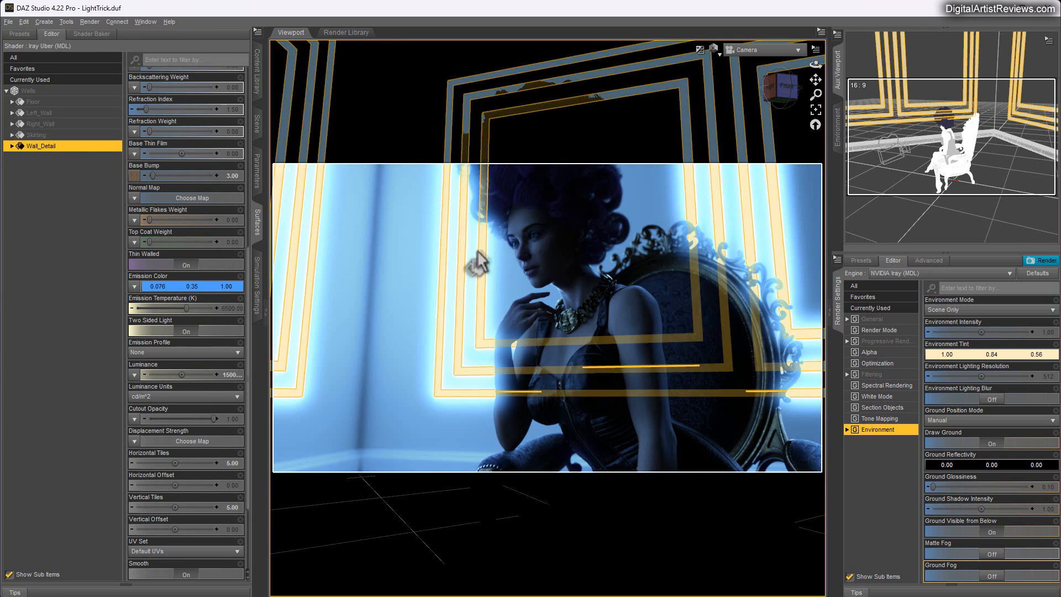
scroll(down, 3)
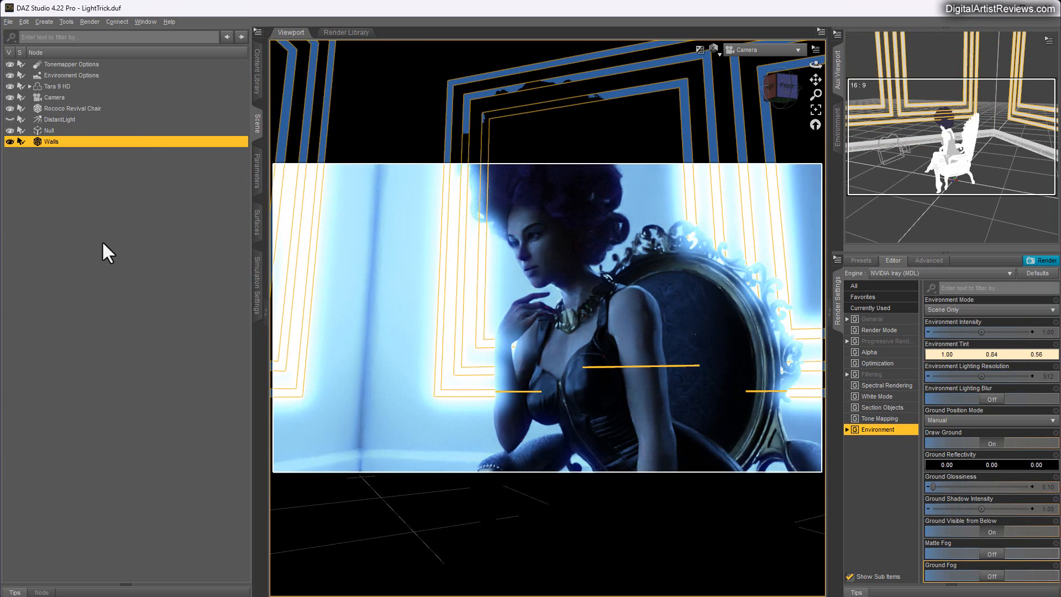
mouse_move(256, 217)
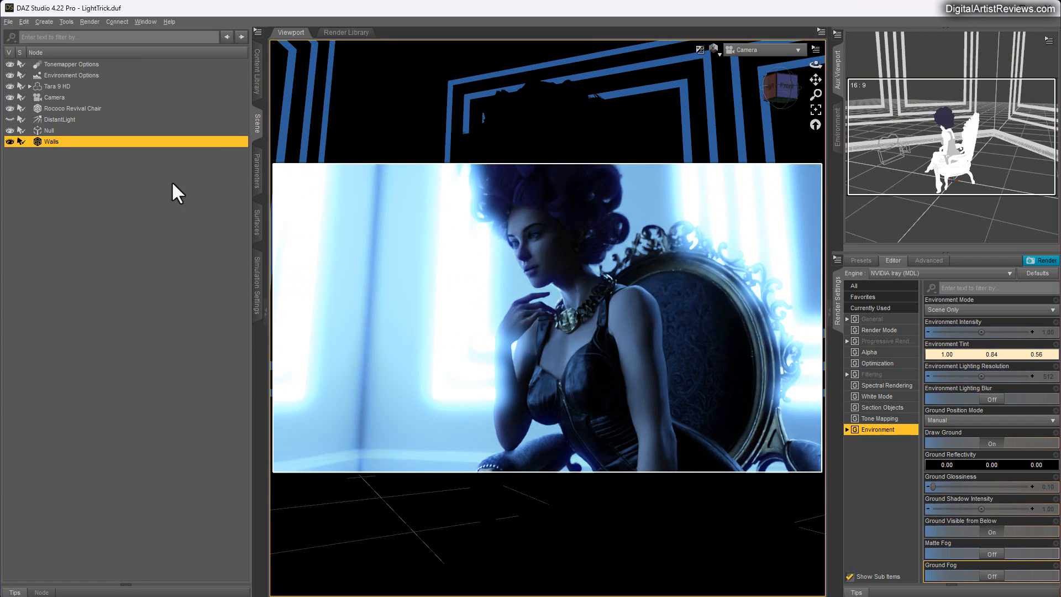
click(101, 277)
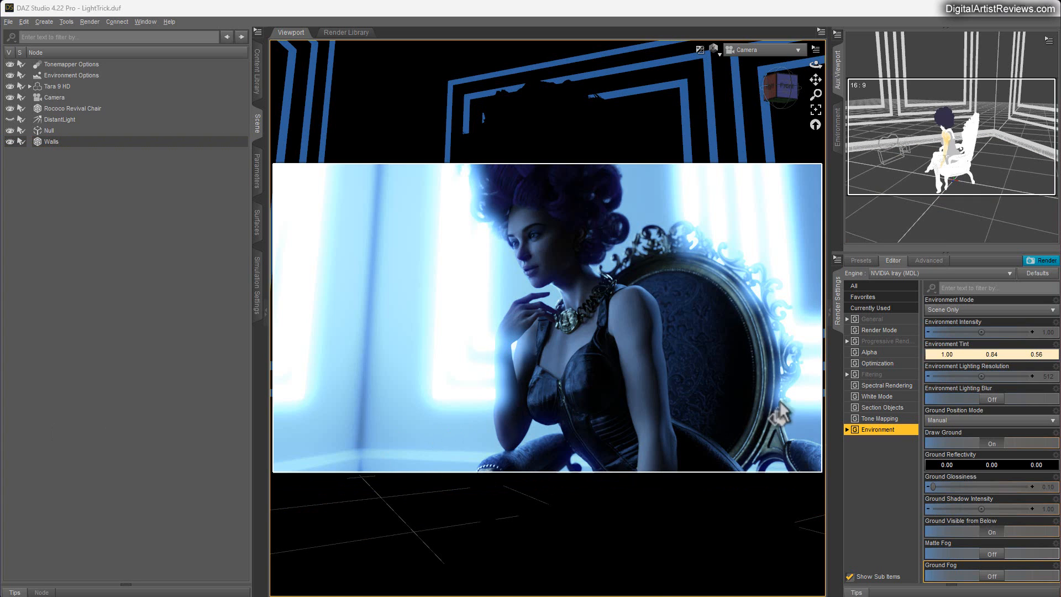
Step: Review the Filtering bloom options, then show the General output settings with the 1300×731 image size
click(874, 373)
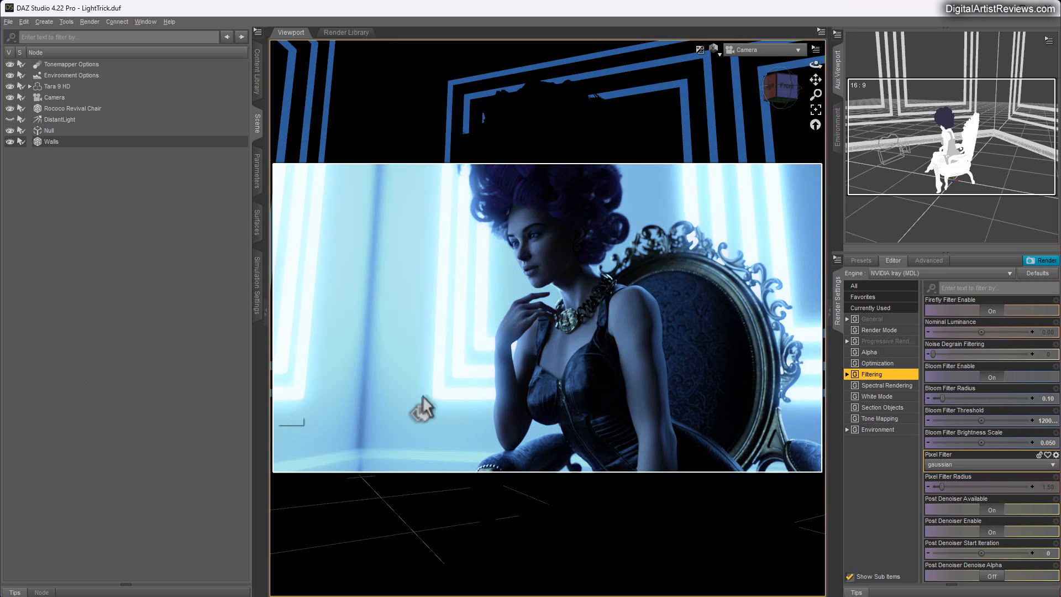
mouse_move(31, 488)
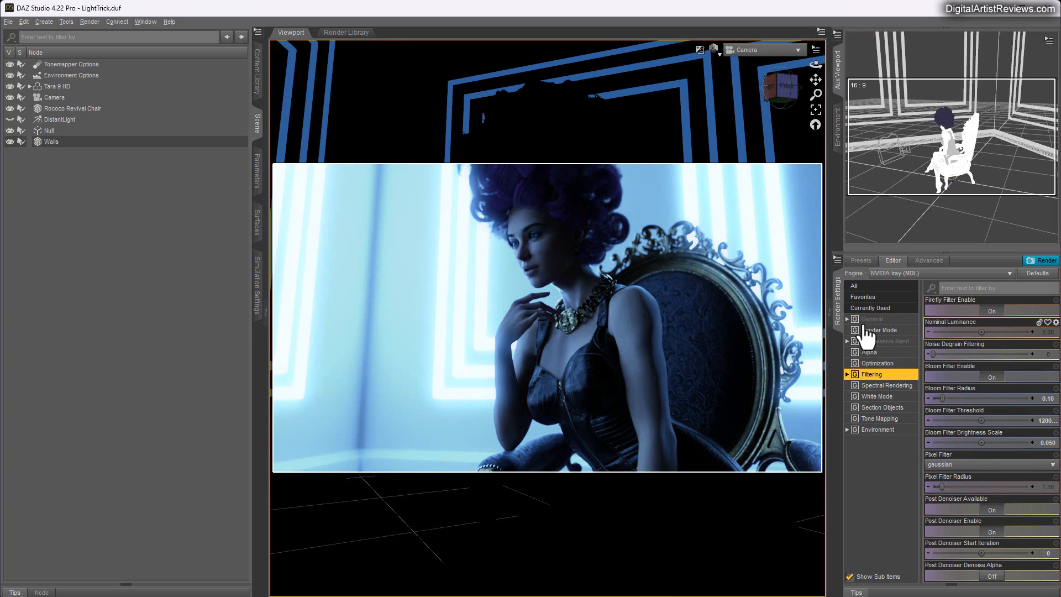
click(873, 319)
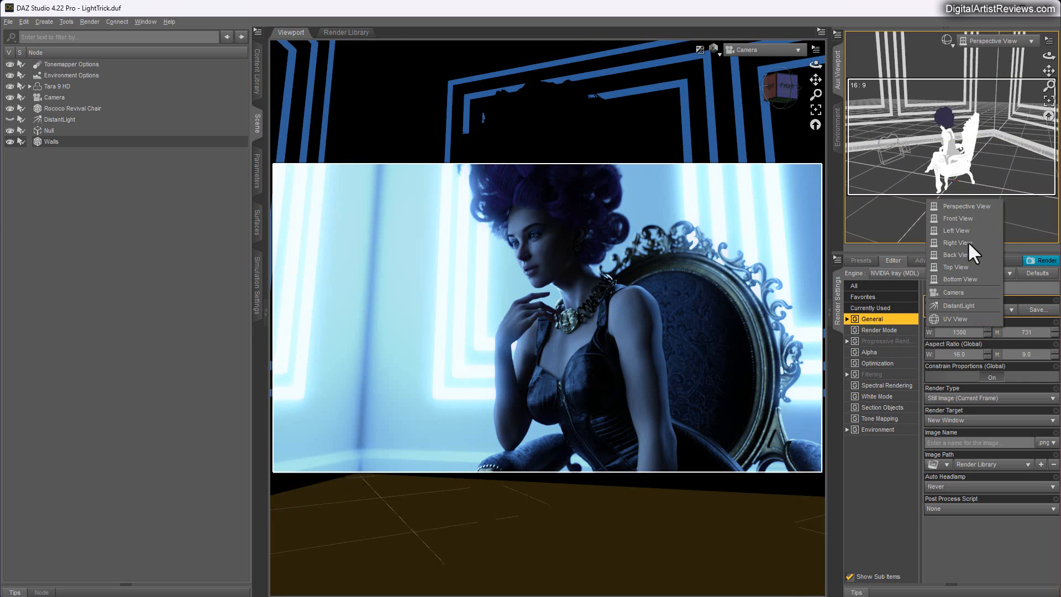
Step: Run the Iray render of the woman and stop it partway
click(1044, 259)
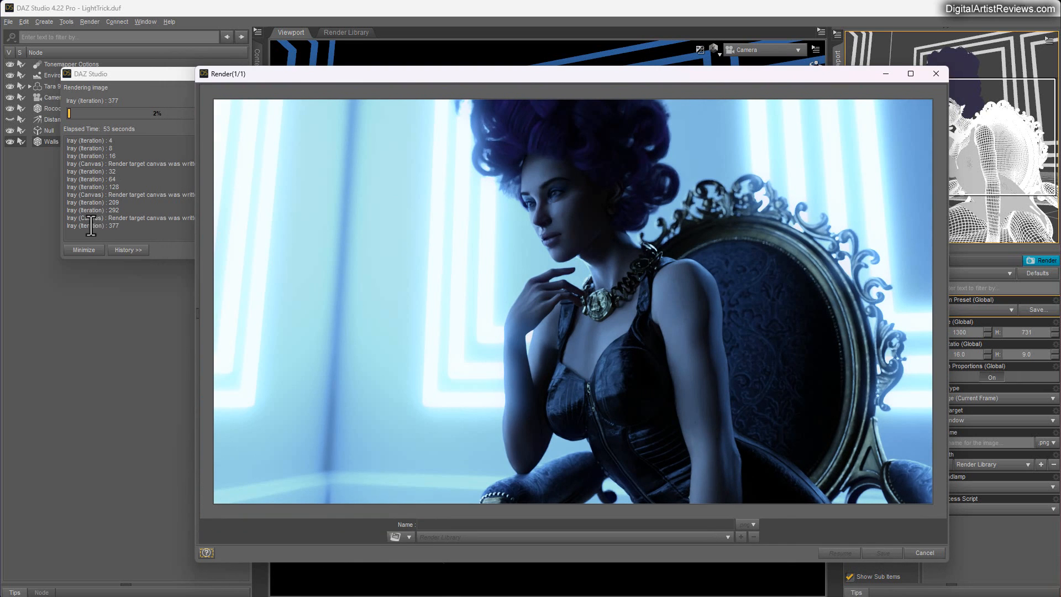
mouse_move(459, 188)
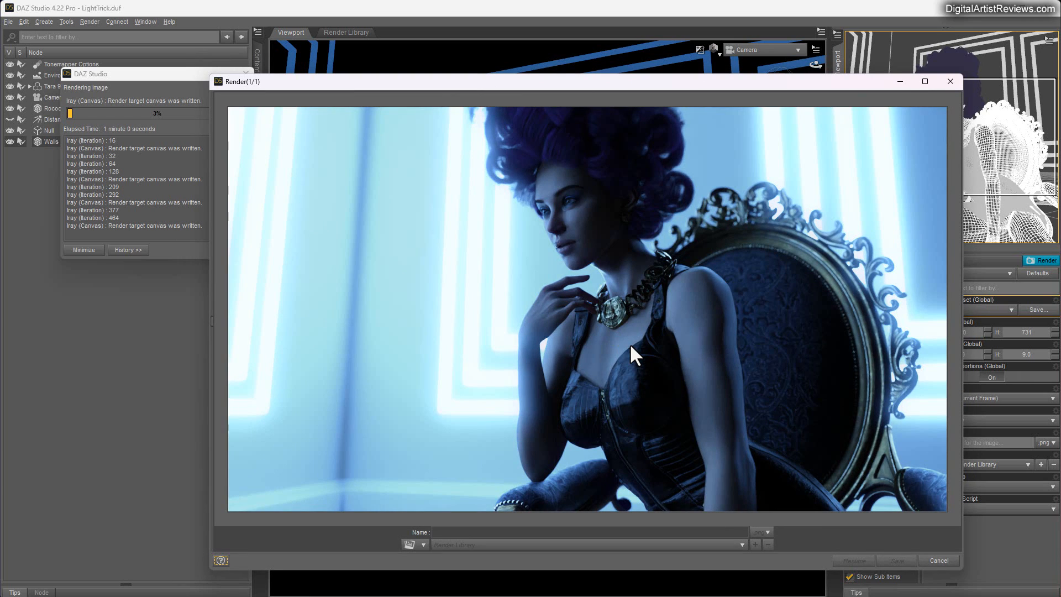
mouse_move(711, 480)
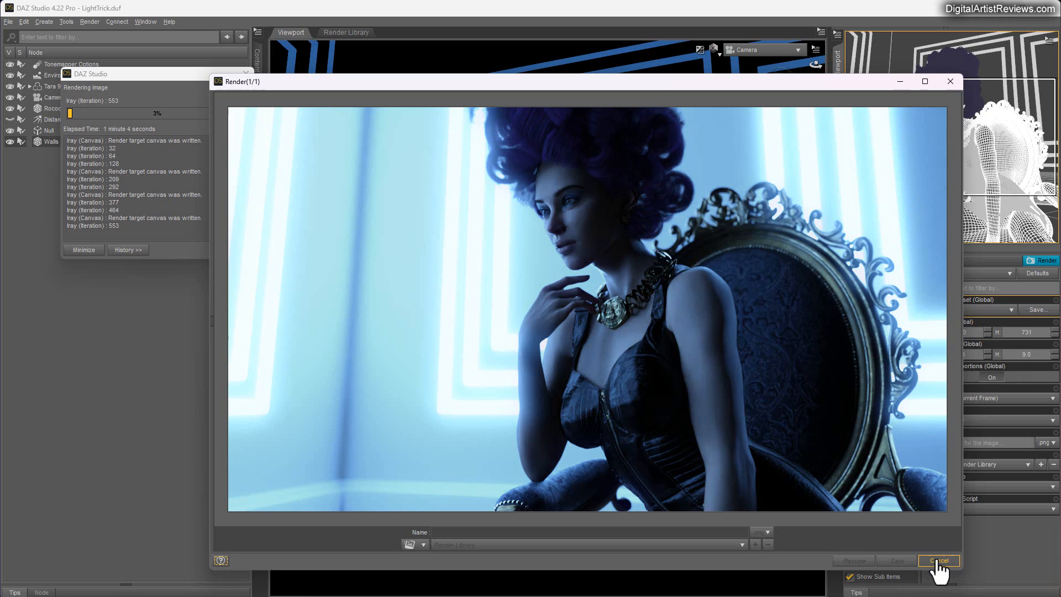
click(939, 560)
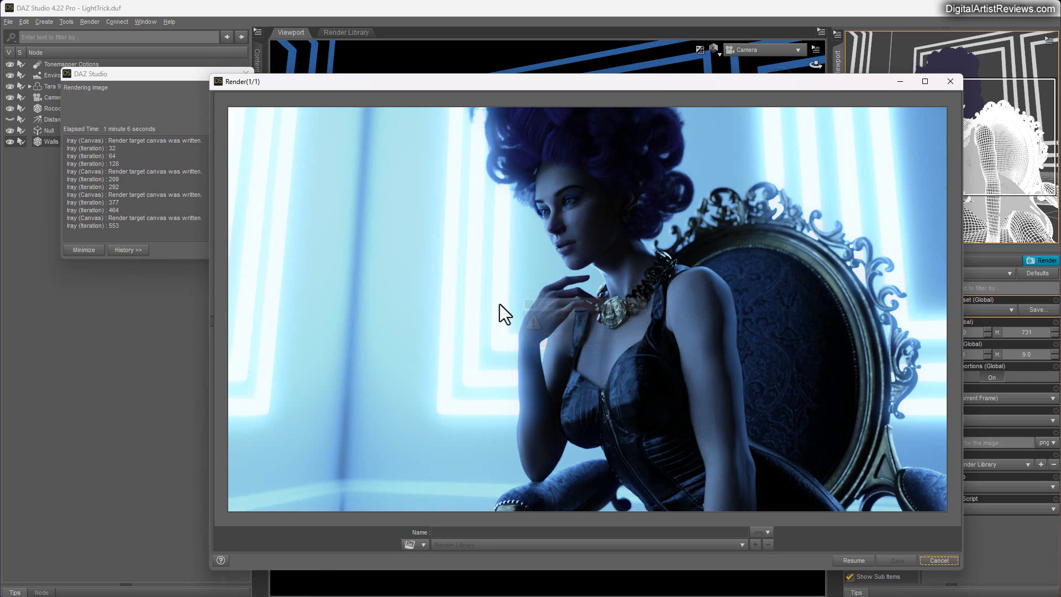
click(8, 21)
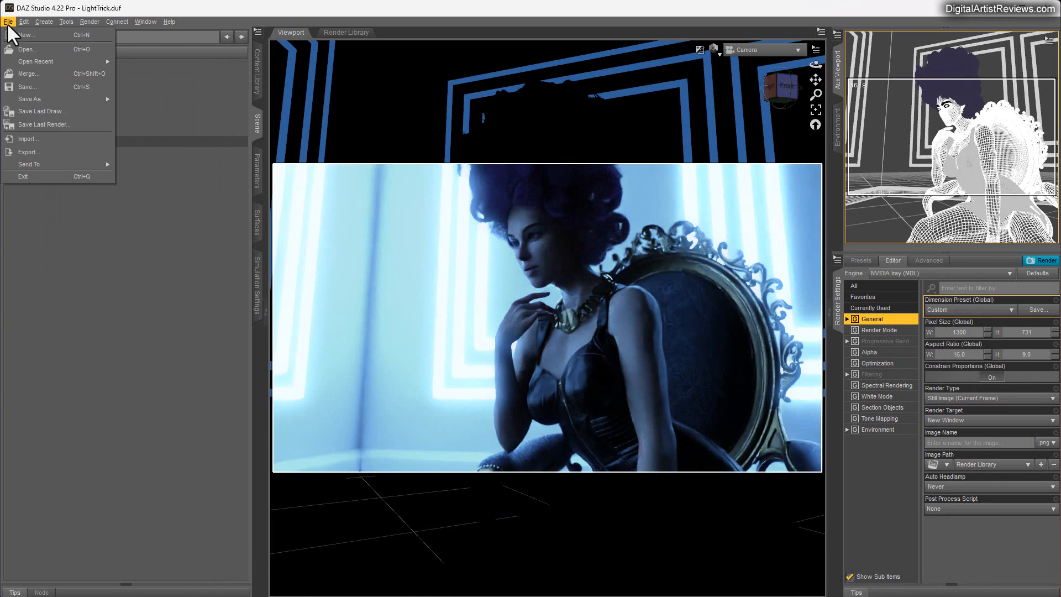
mouse_move(44, 125)
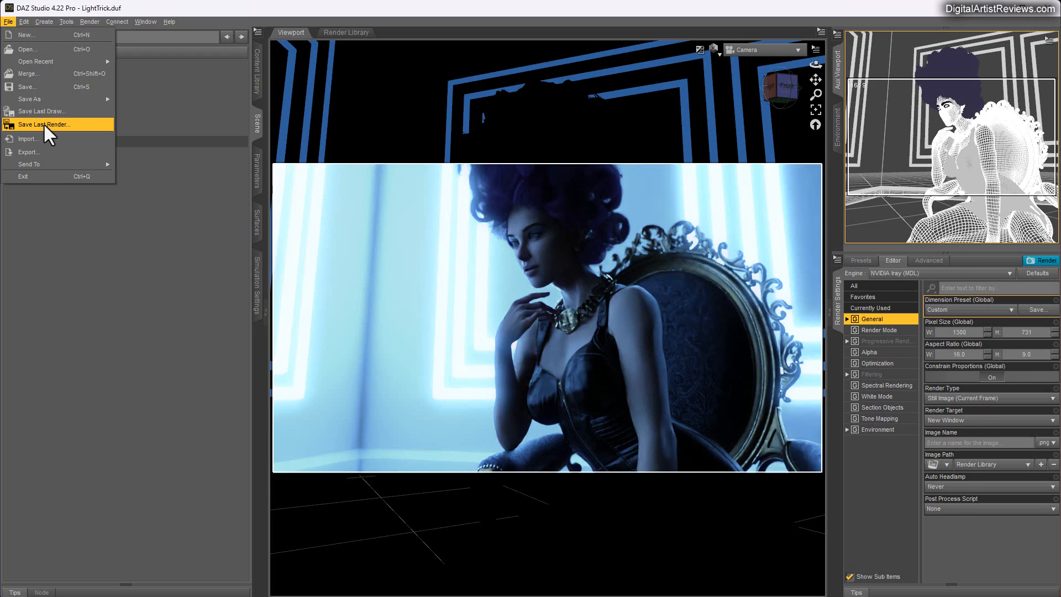
Step: Save the last render as a PNG named HerLook in the 2 Images folder
click(42, 124)
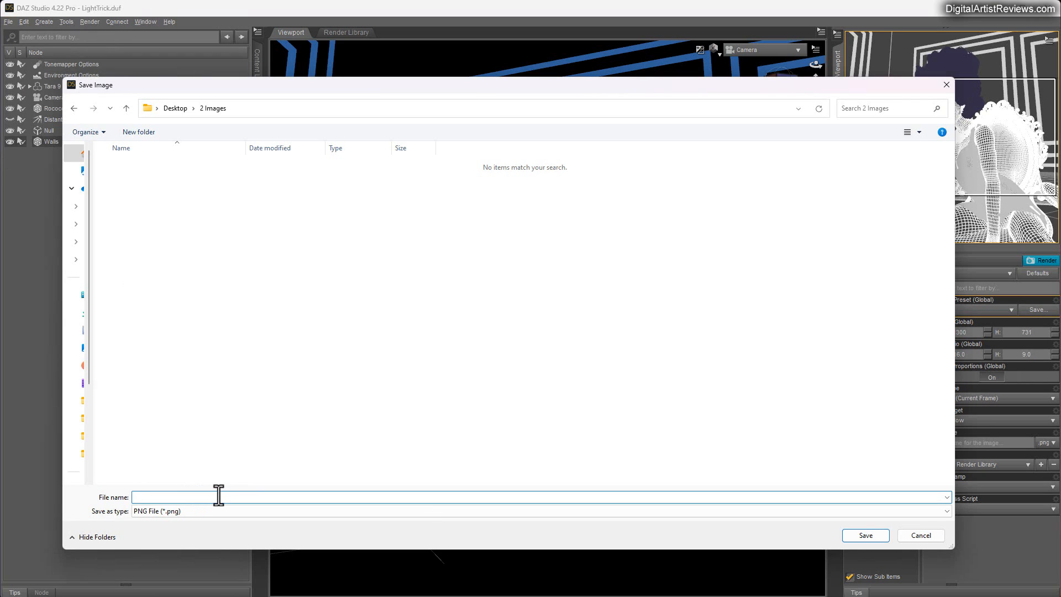
text(HerLook)
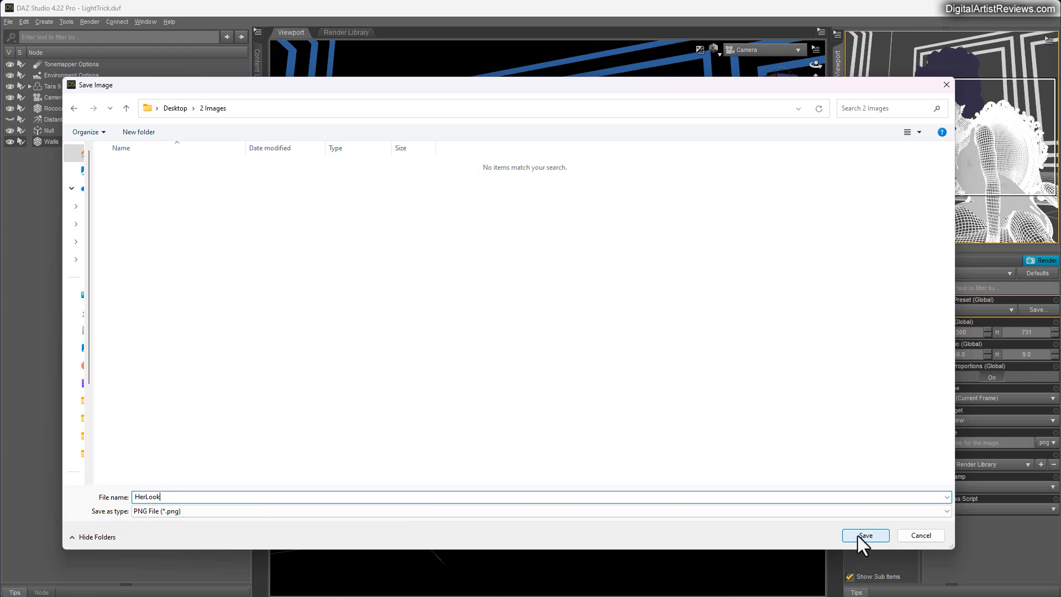
click(864, 535)
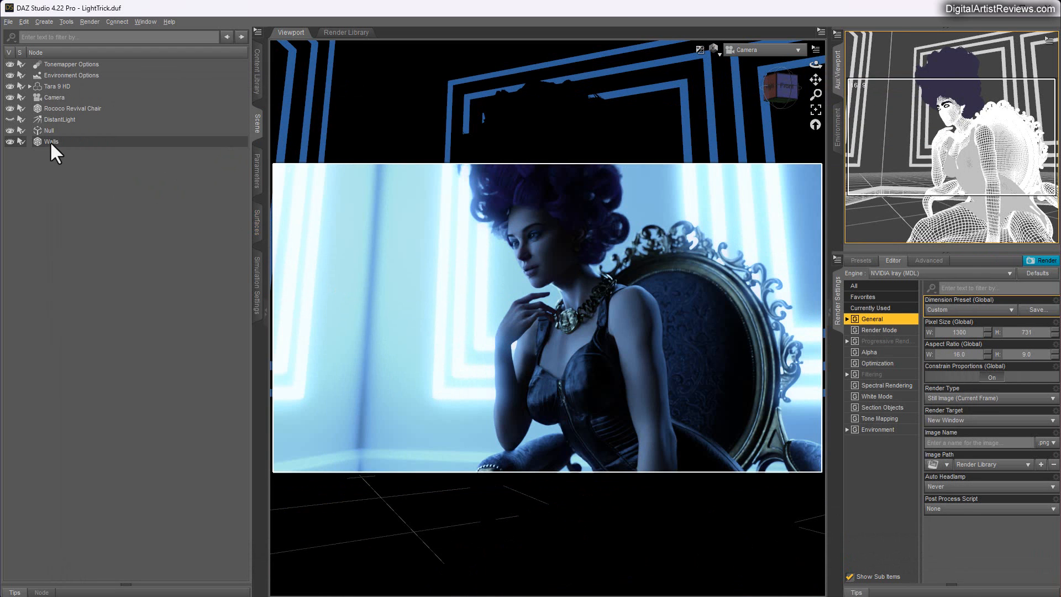
Step: Raise the Walls object's Wall_Detail material luminance to 3000
click(50, 140)
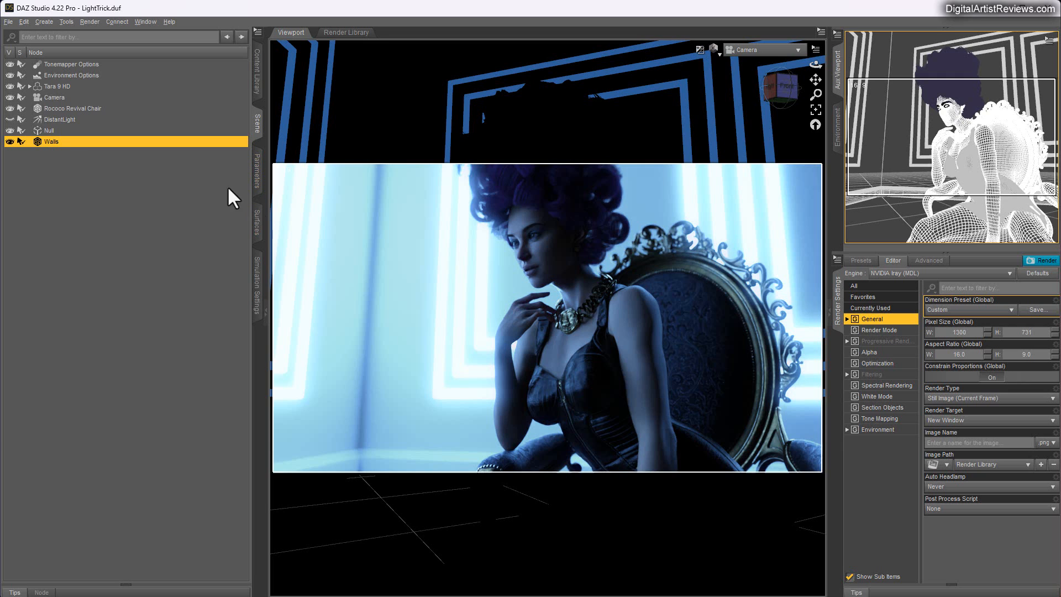
mouse_move(259, 233)
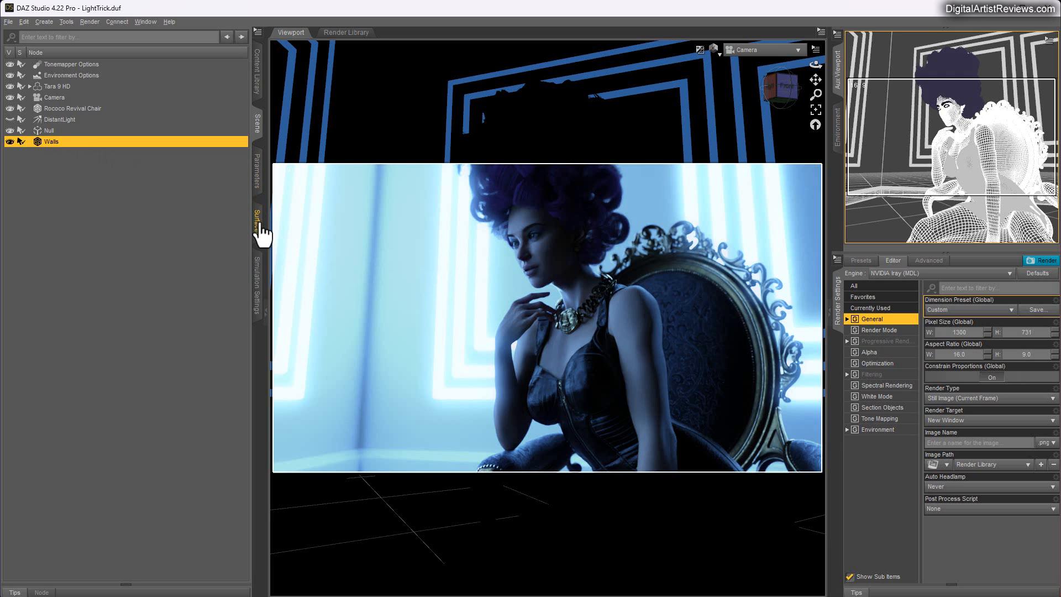
click(259, 215)
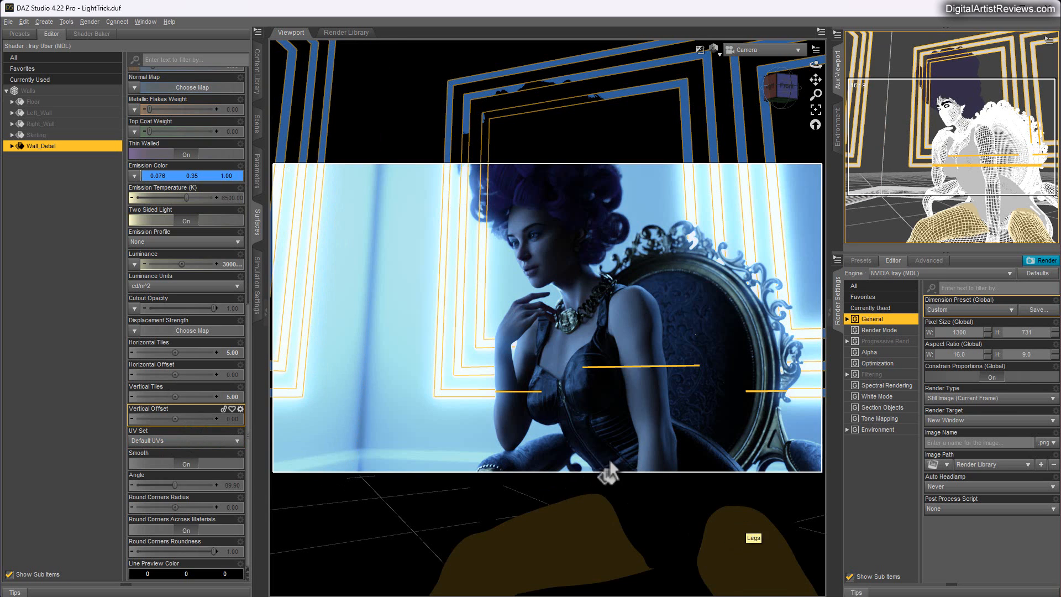
click(879, 417)
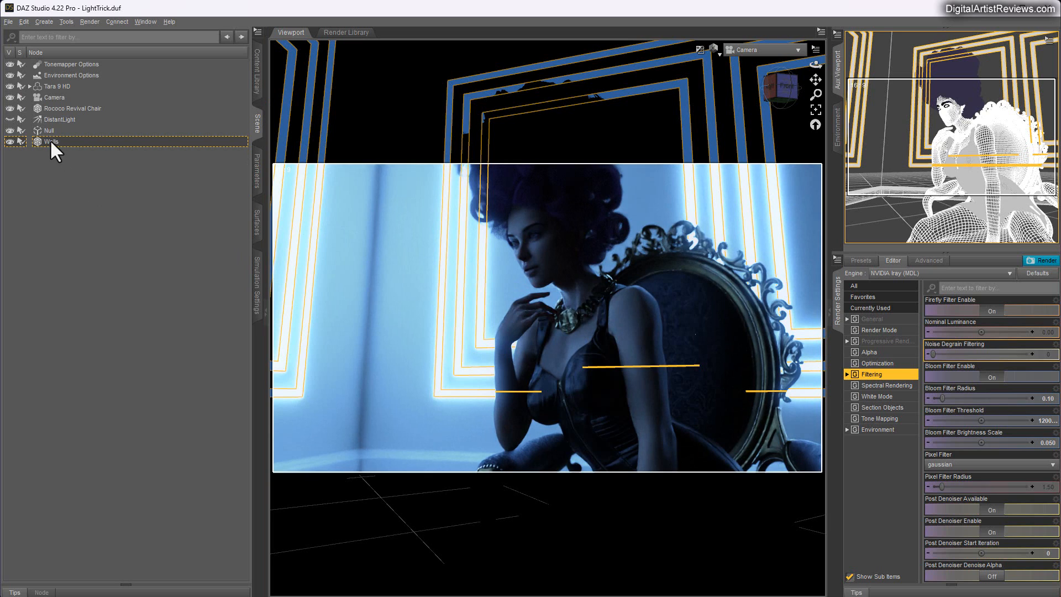
Step: Run a second Iray render and cancel it partway, confirming the cancel
click(1044, 260)
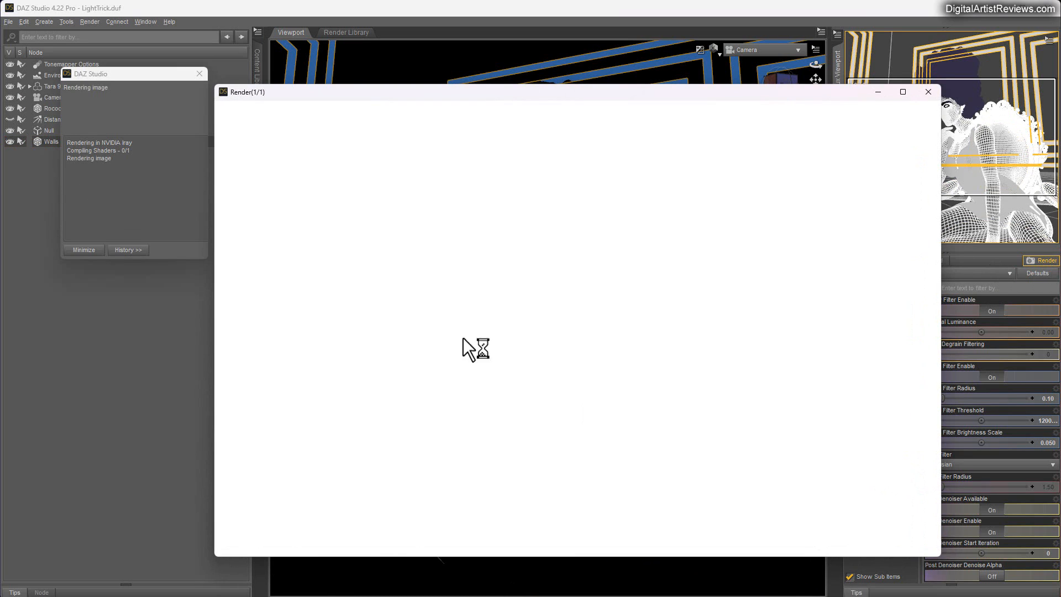
mouse_move(940, 514)
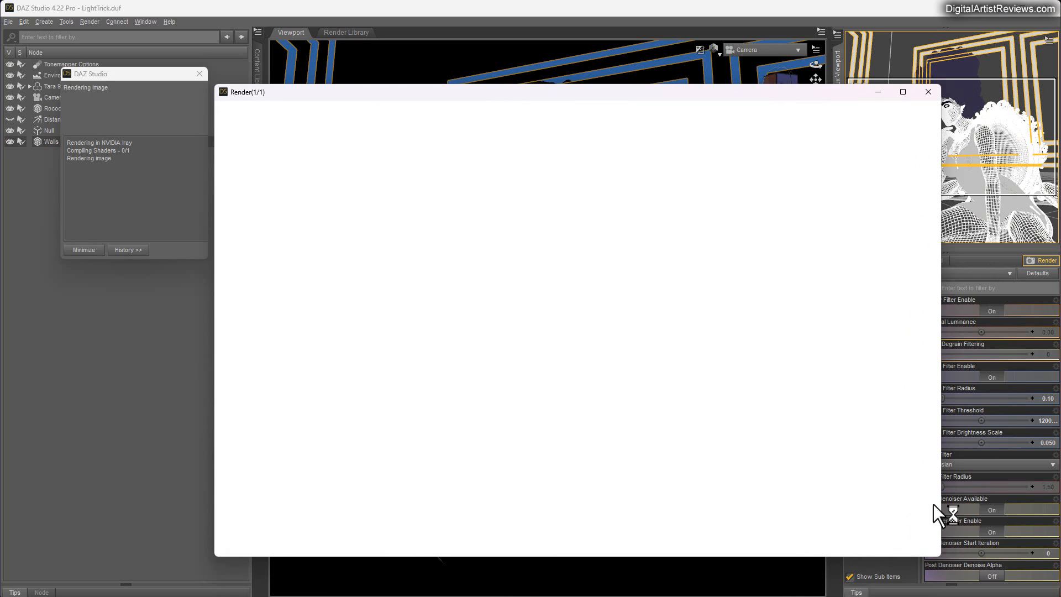
mouse_move(493, 411)
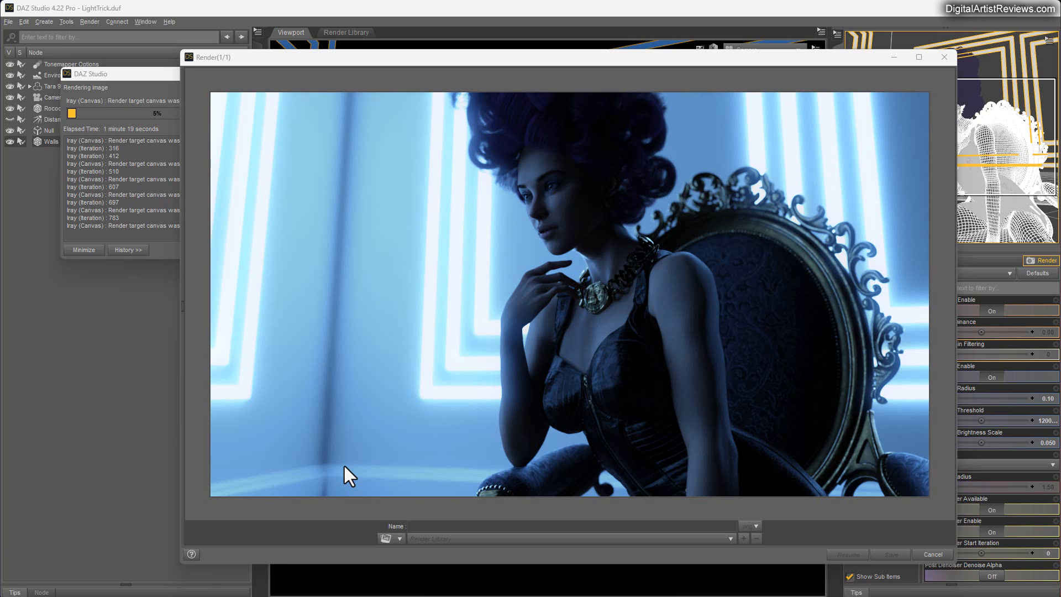
mouse_move(102, 115)
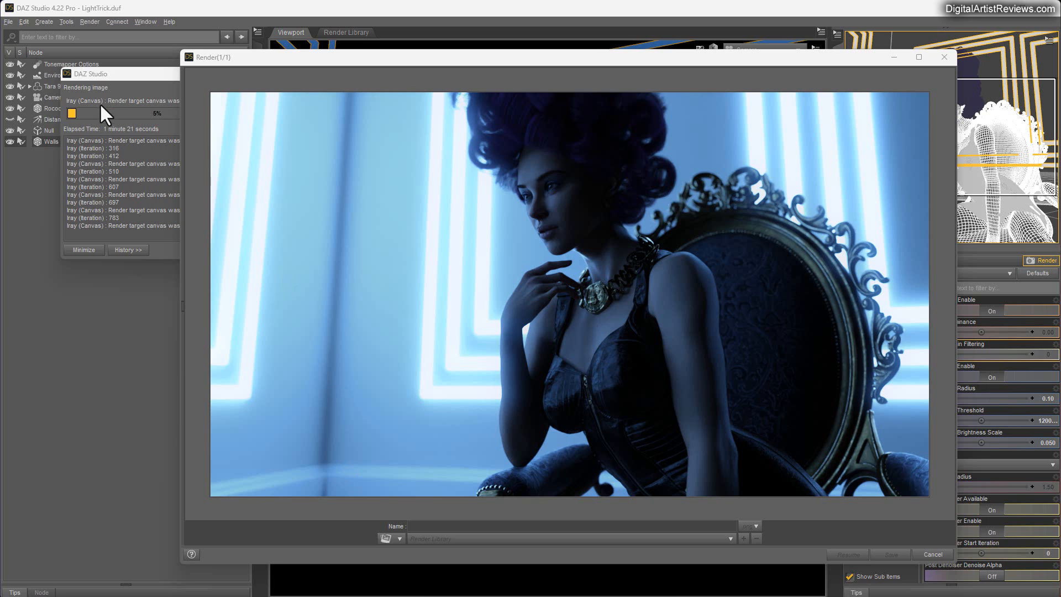
click(933, 554)
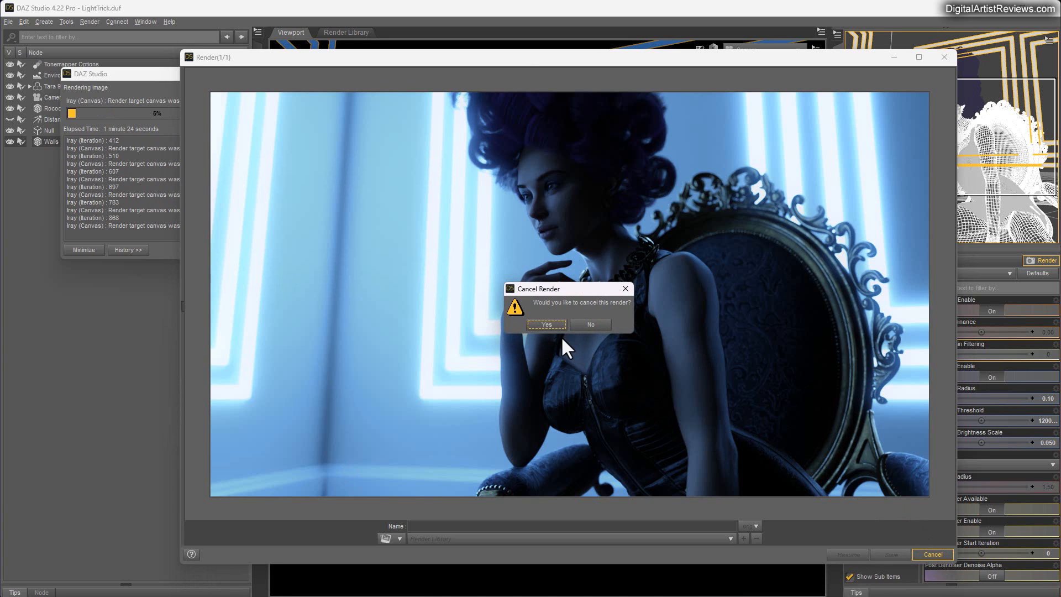
click(545, 324)
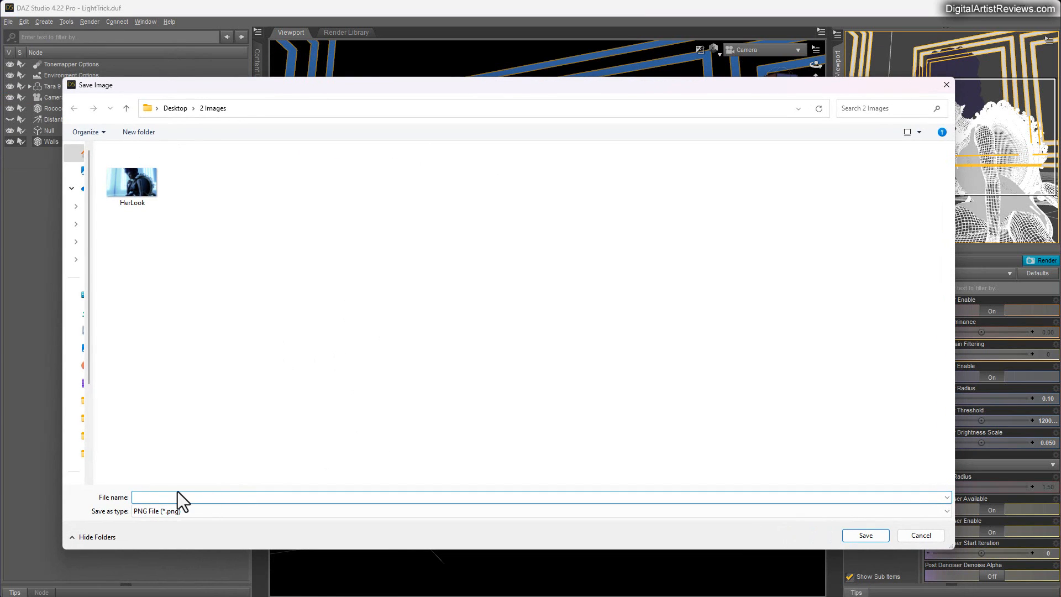
Step: Save the render as a PNG named BackgroundLook beside HerLook
text(Backg)
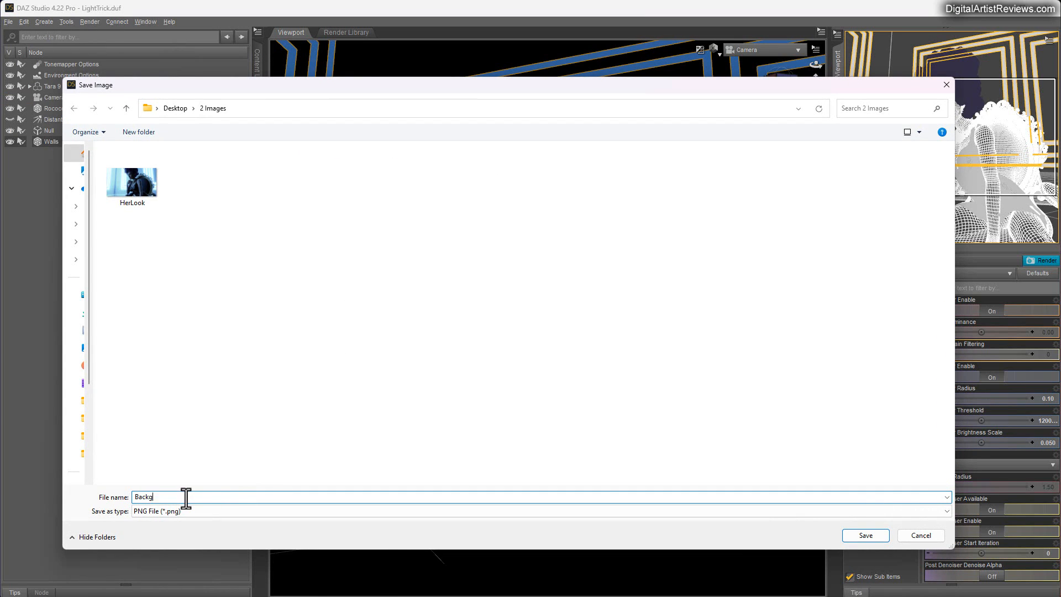
text(roundLo)
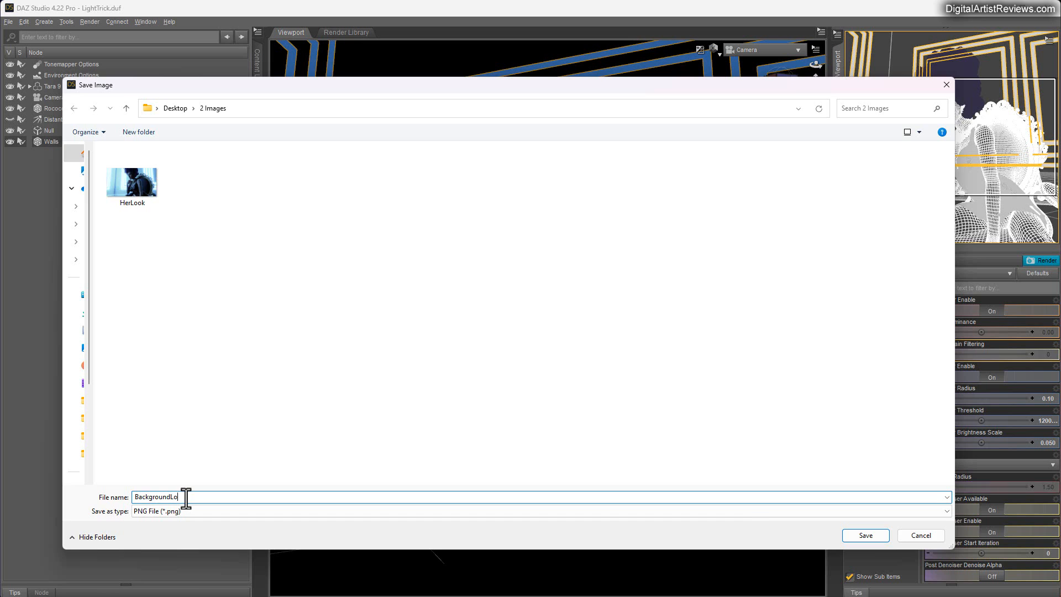
click(865, 535)
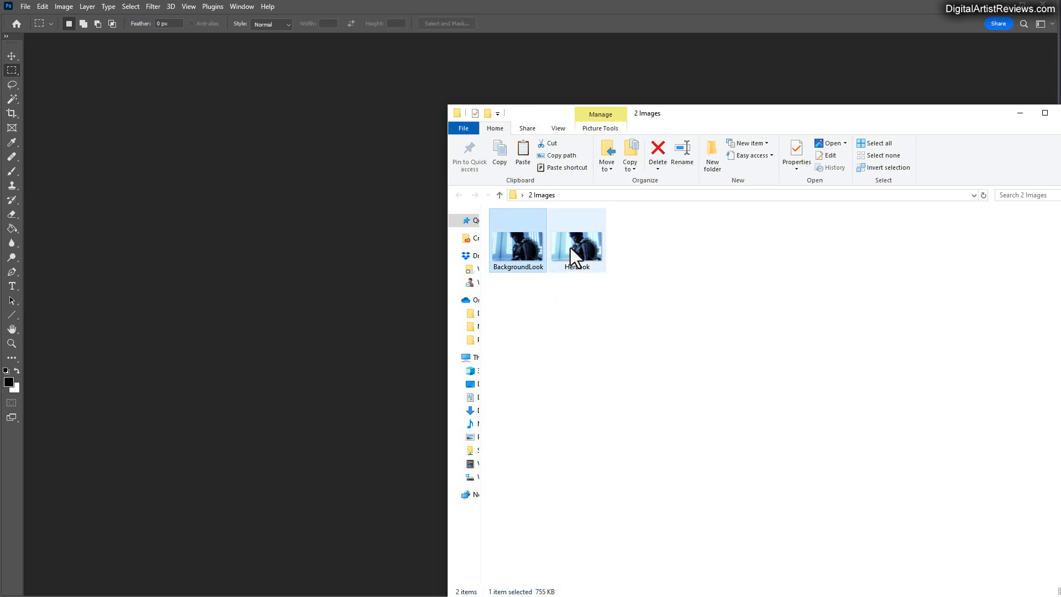
Step: Open both PNGs in Photoshop and paste HerLook into BackgroundLook as Layer 2
double_click(577, 240)
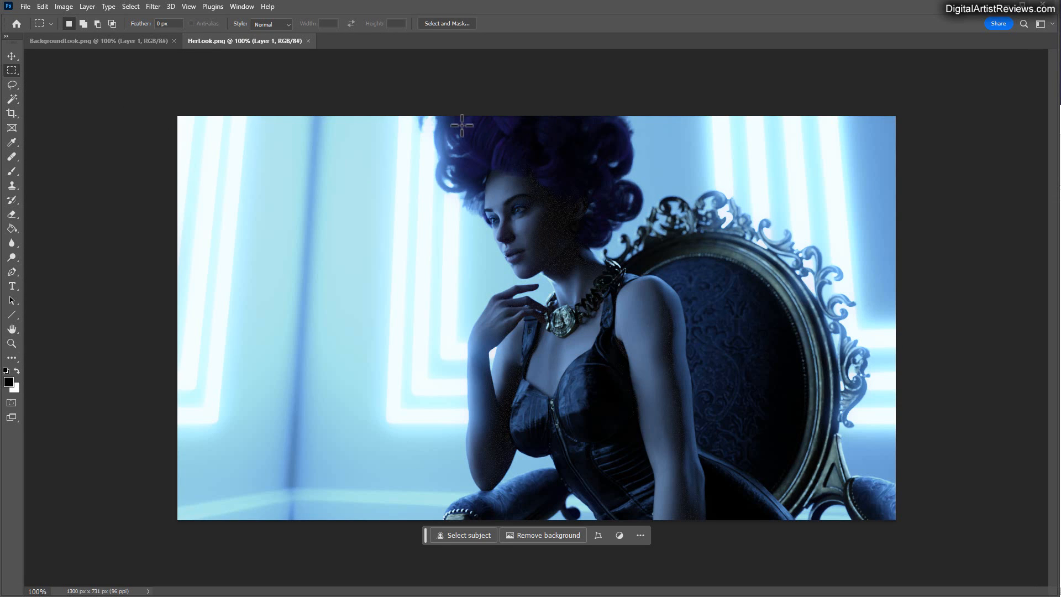
mouse_move(412, 156)
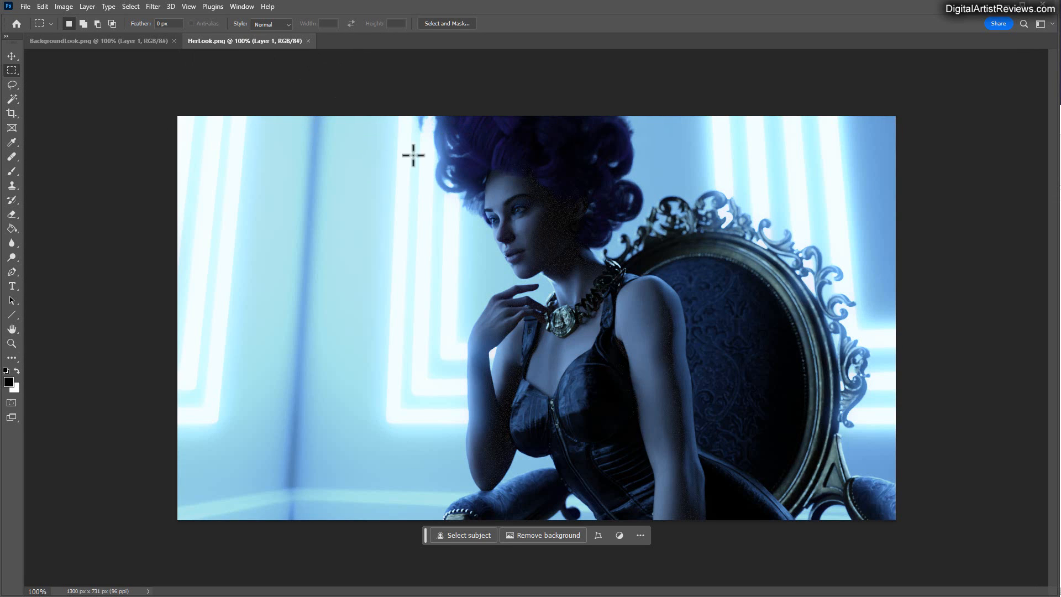
mouse_move(268, 233)
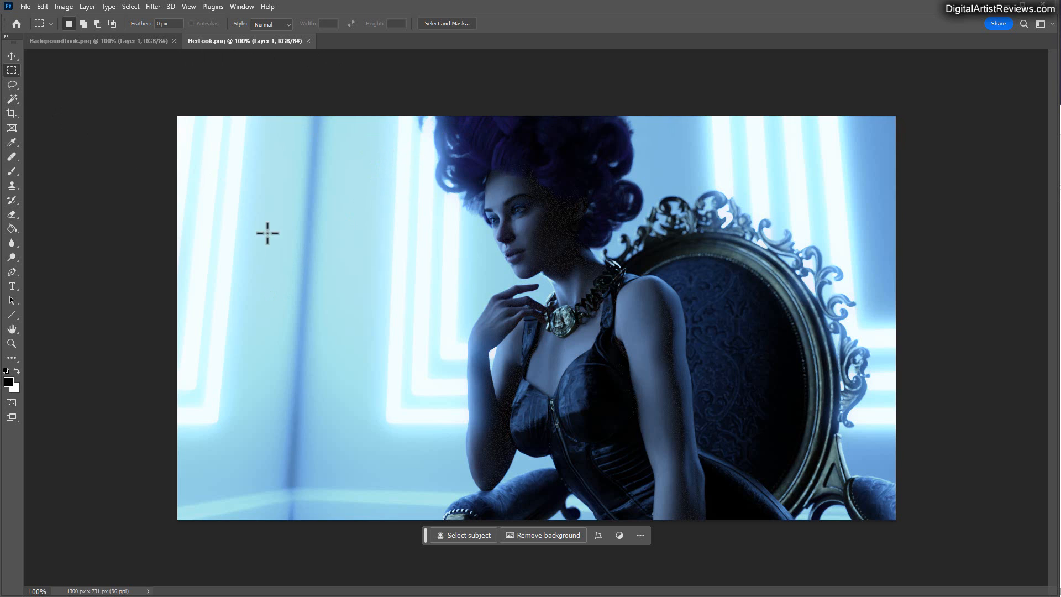
mouse_move(555, 394)
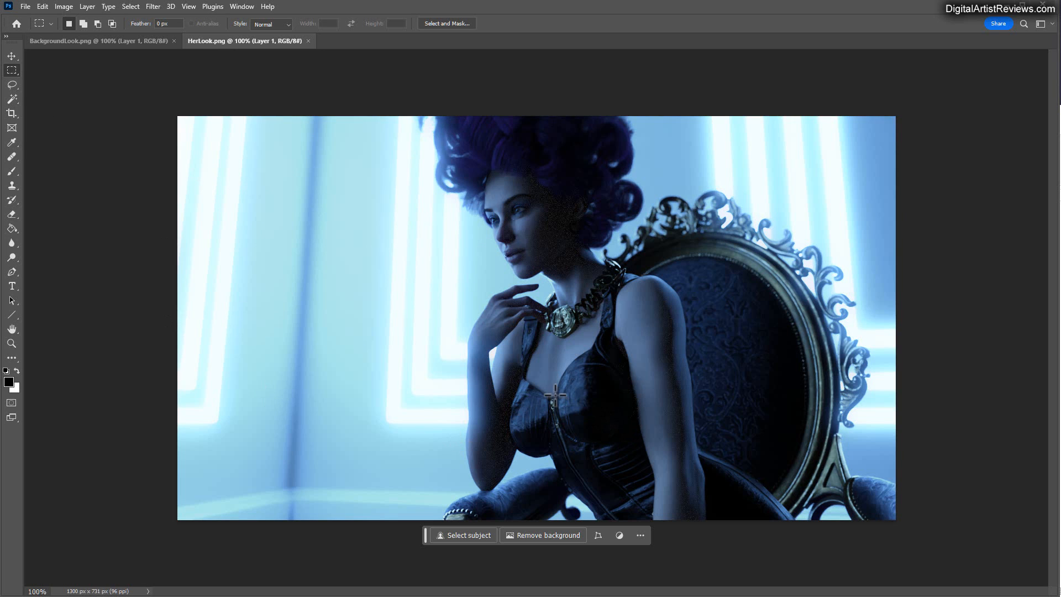
click(469, 535)
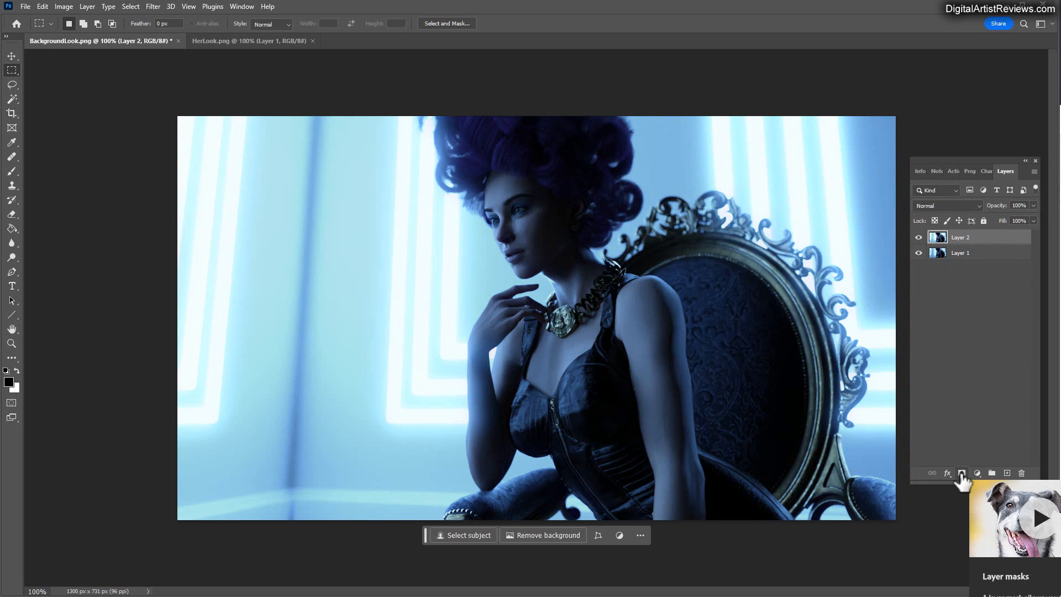
Step: Add a layer mask to Layer 2 and fill it solid black to hide the HerLook render
click(960, 473)
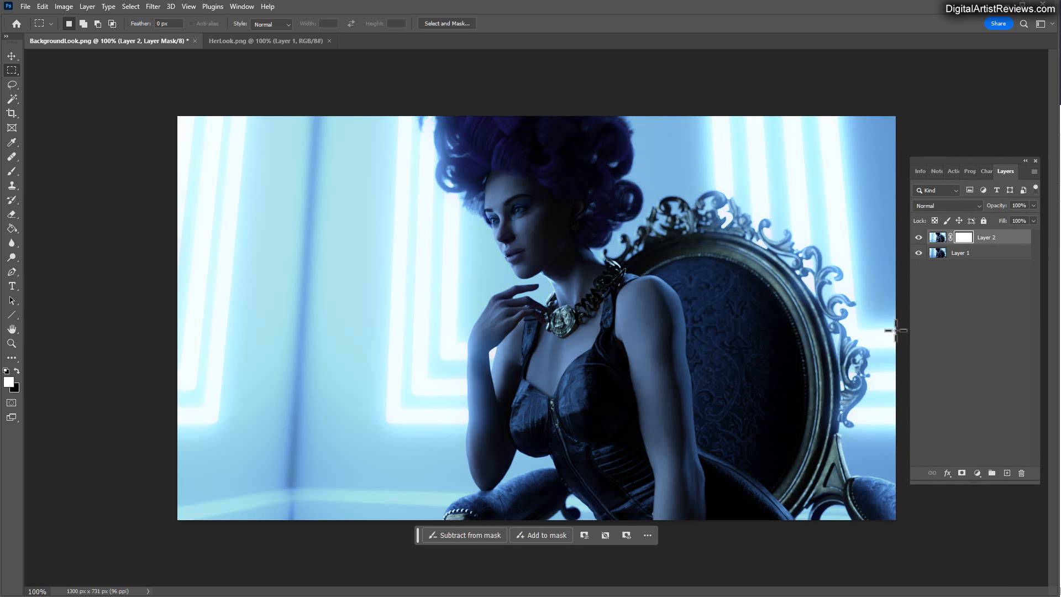
mouse_move(336, 189)
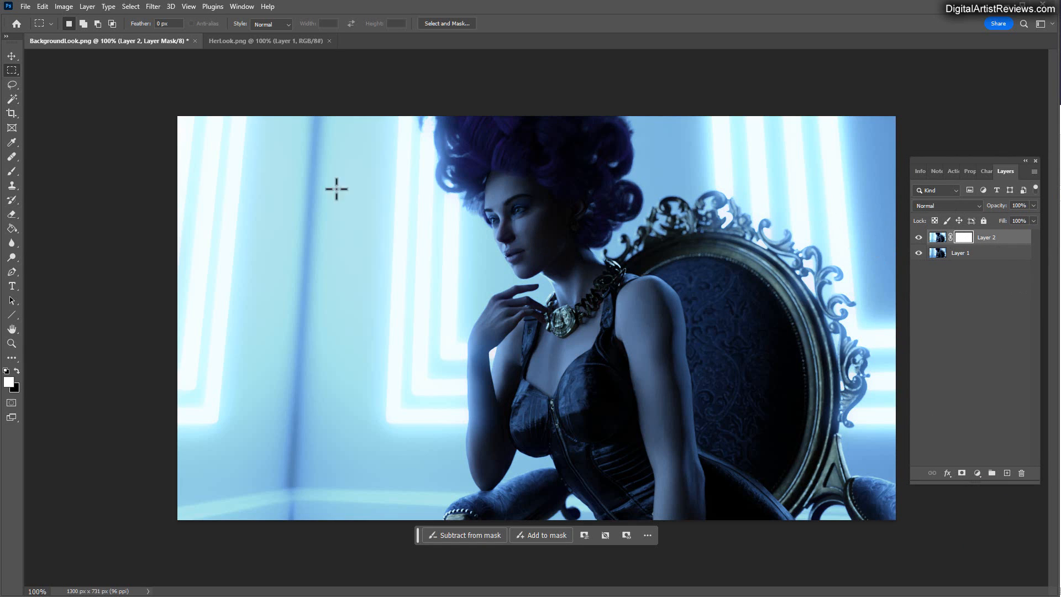
mouse_move(10, 363)
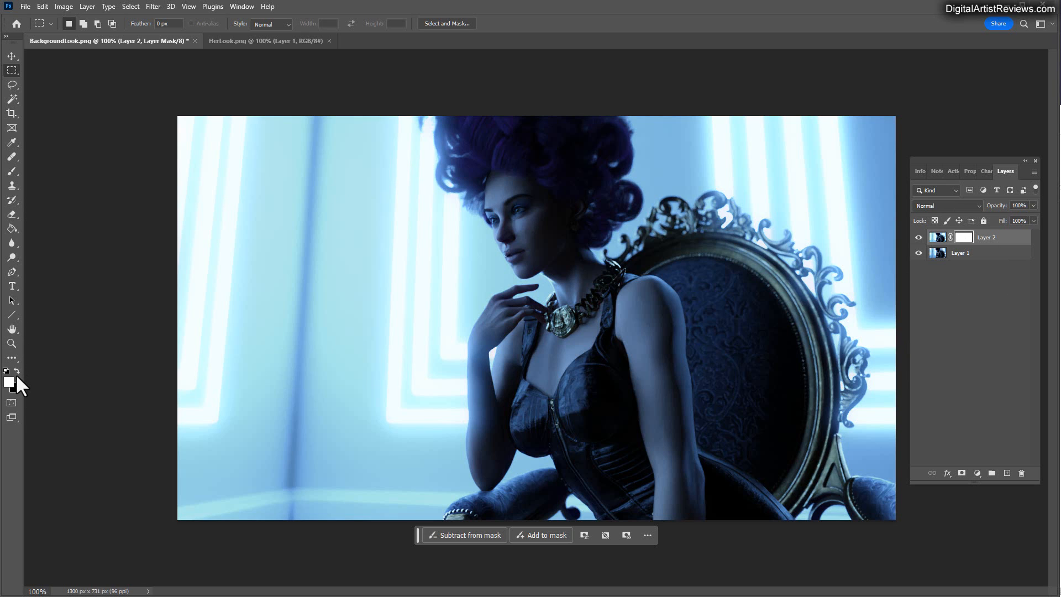
click(11, 170)
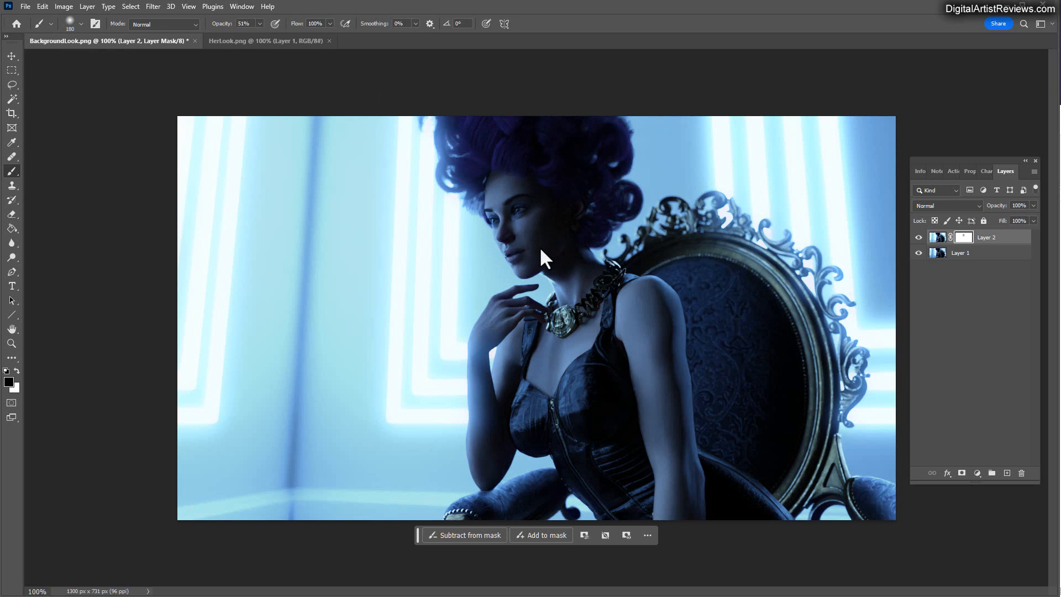
click(42, 7)
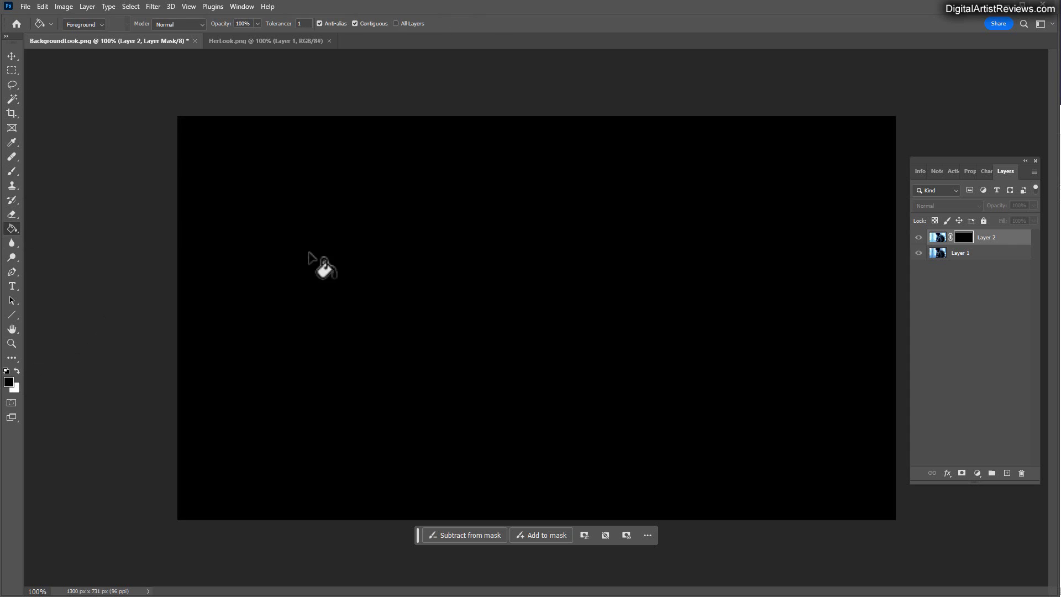
Step: Paint white on Layer 2's mask over the woman with a 51% opacity brush to reveal her lighting
click(11, 85)
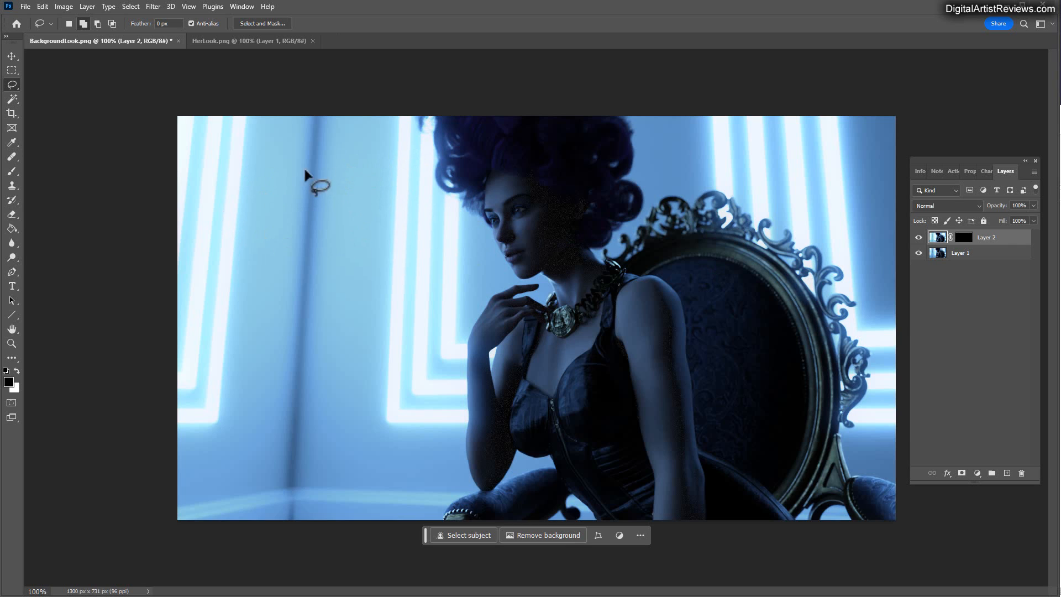
click(11, 170)
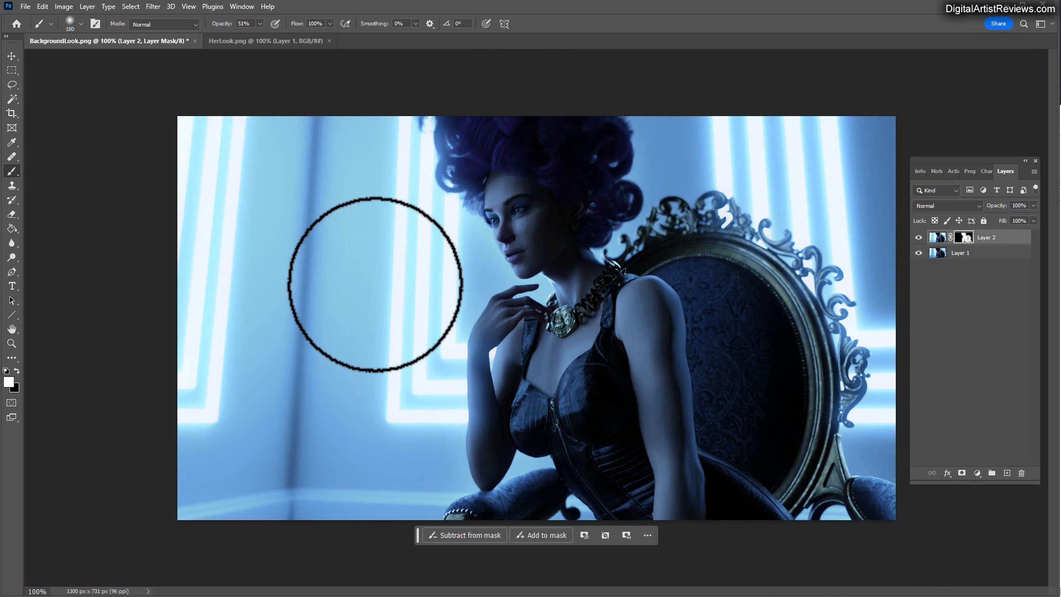
click(80, 23)
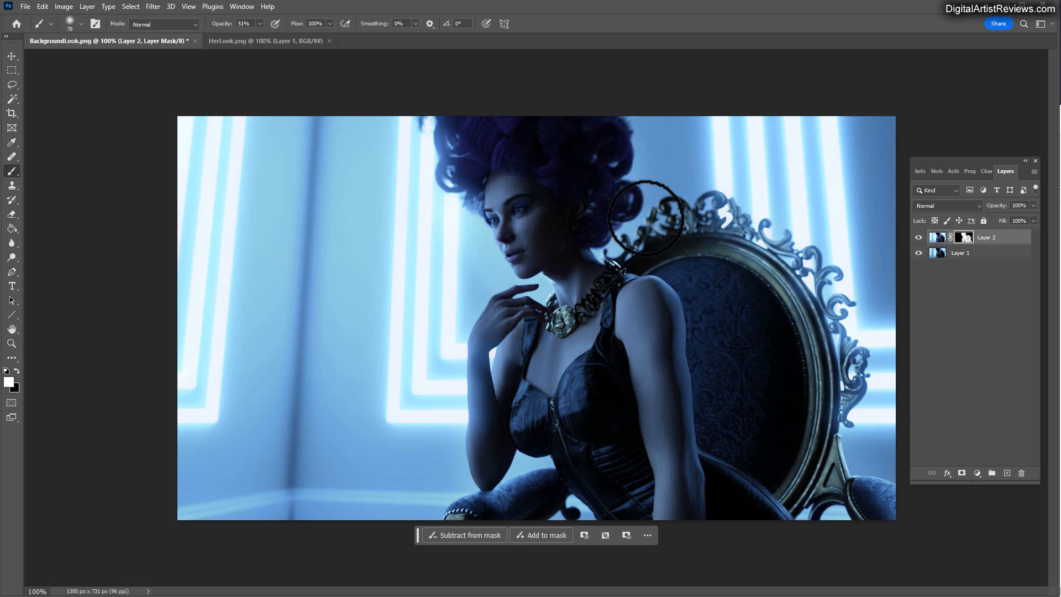
mouse_move(179, 376)
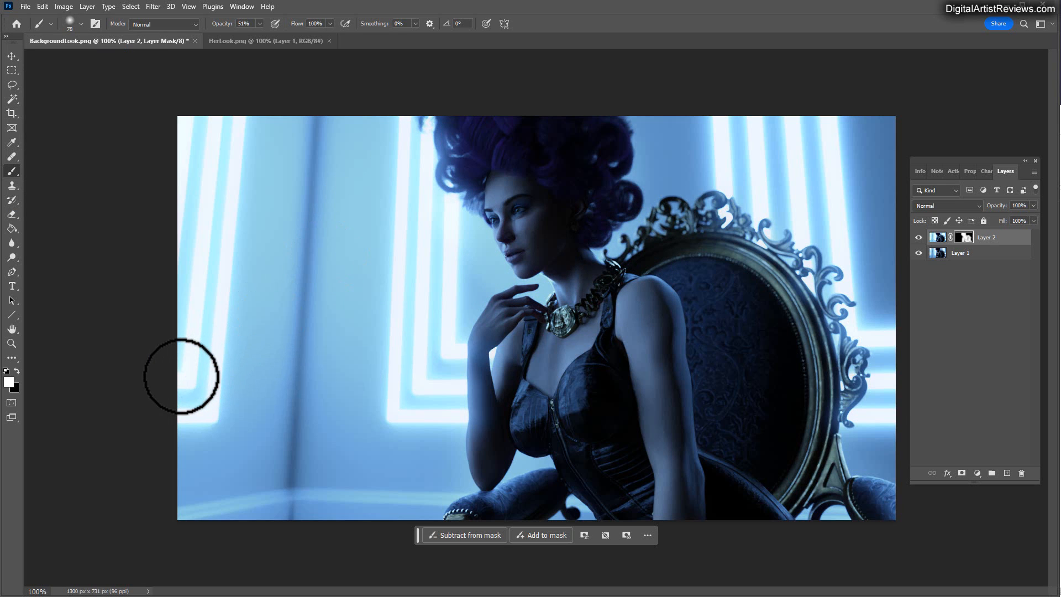